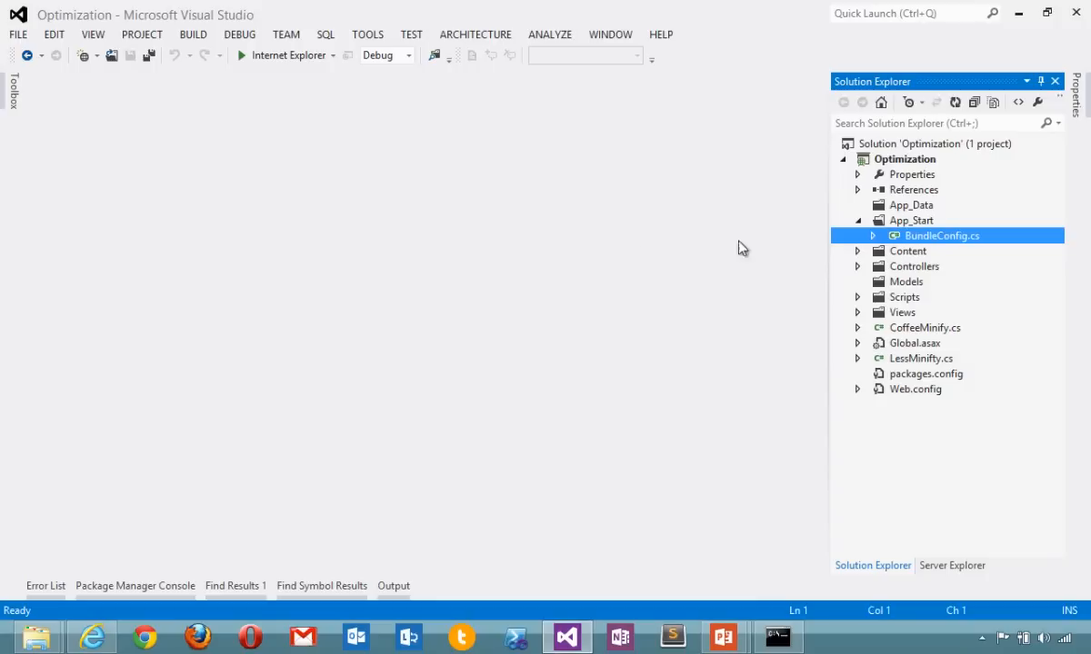
Open BundleConfig.cs from Solution Explorer and scroll into the RegisterBundles method.
double_click(942, 236)
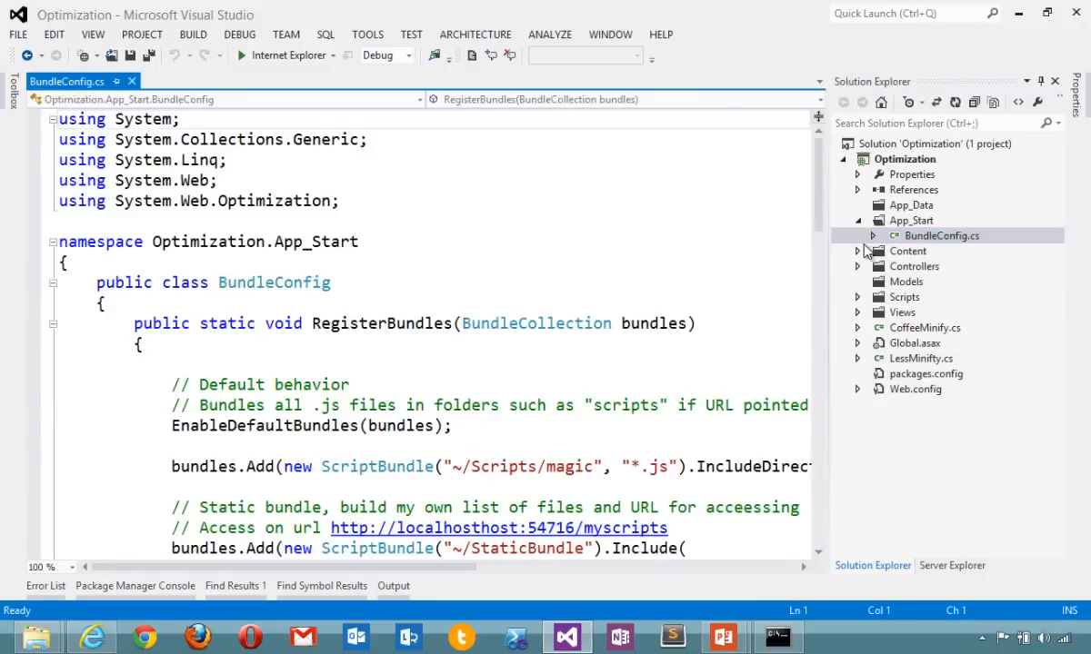
scroll(down, 3)
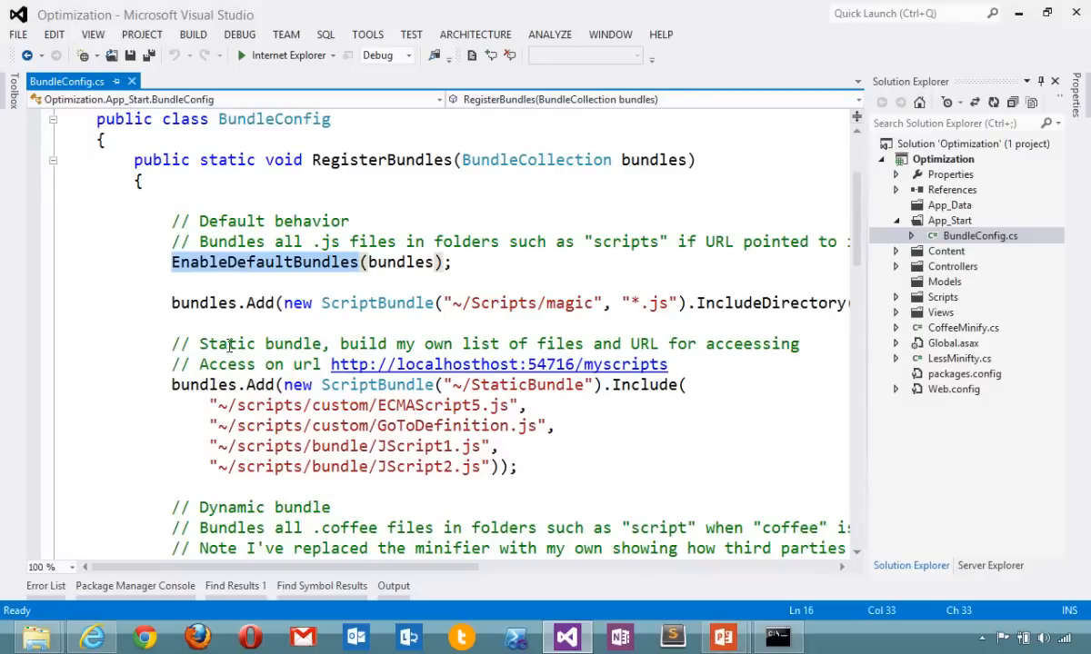
mouse_move(309, 262)
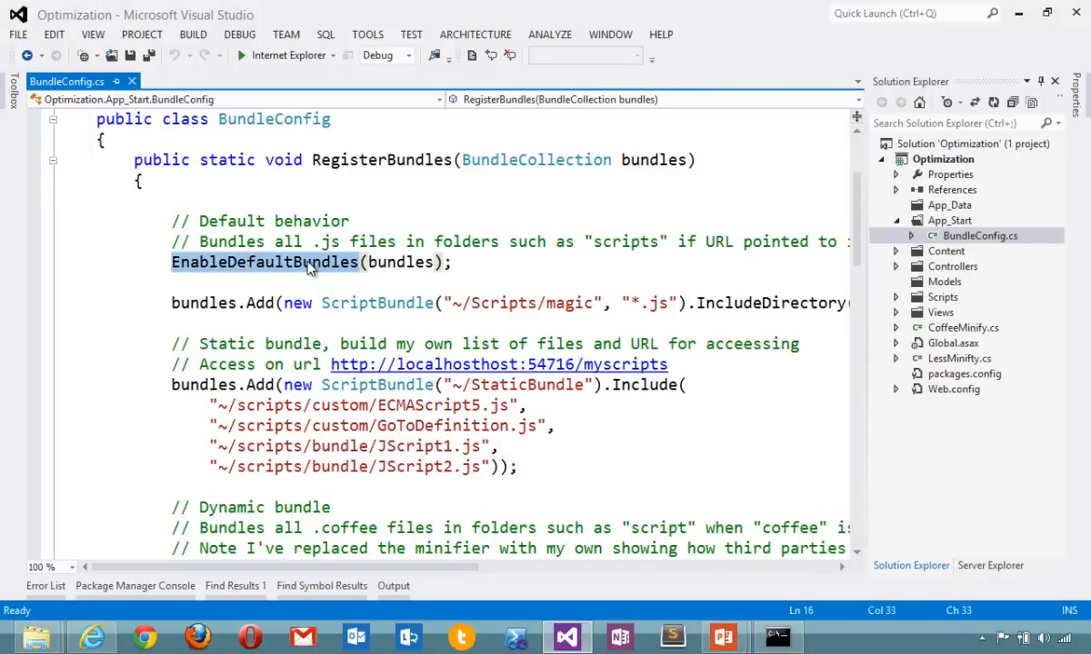
scroll(down, 3)
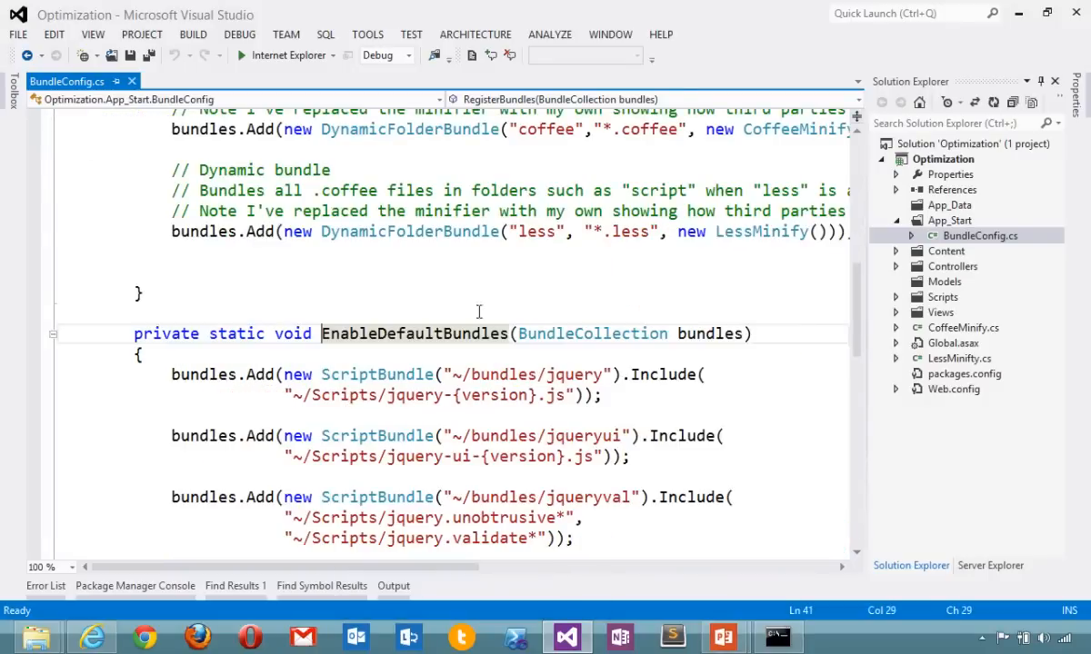
scroll(down, 3)
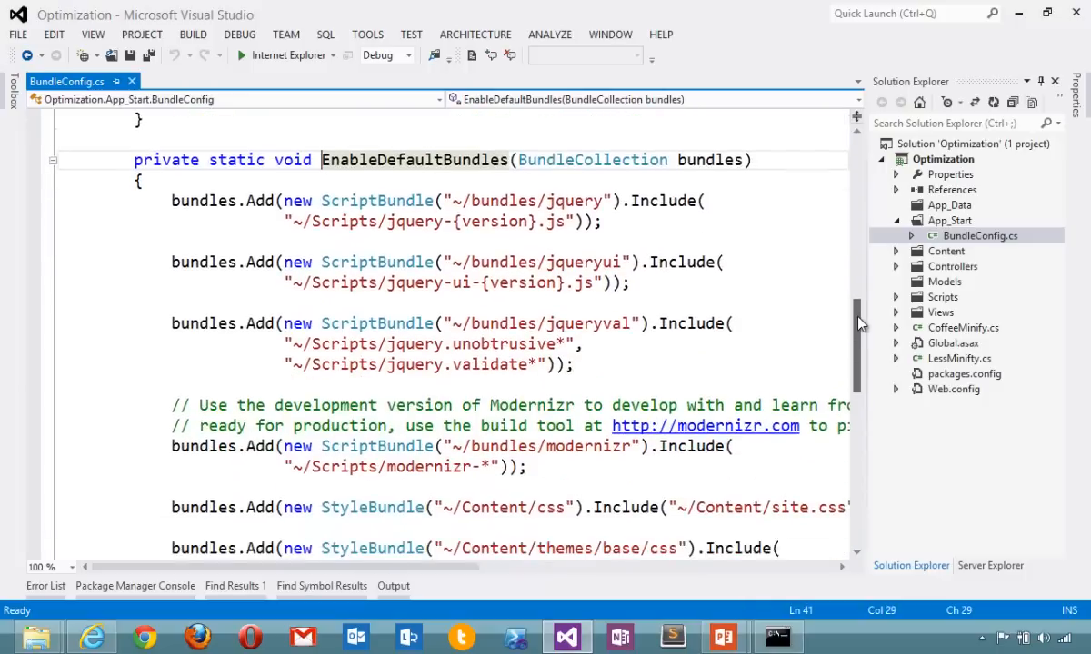
scroll(down, 3)
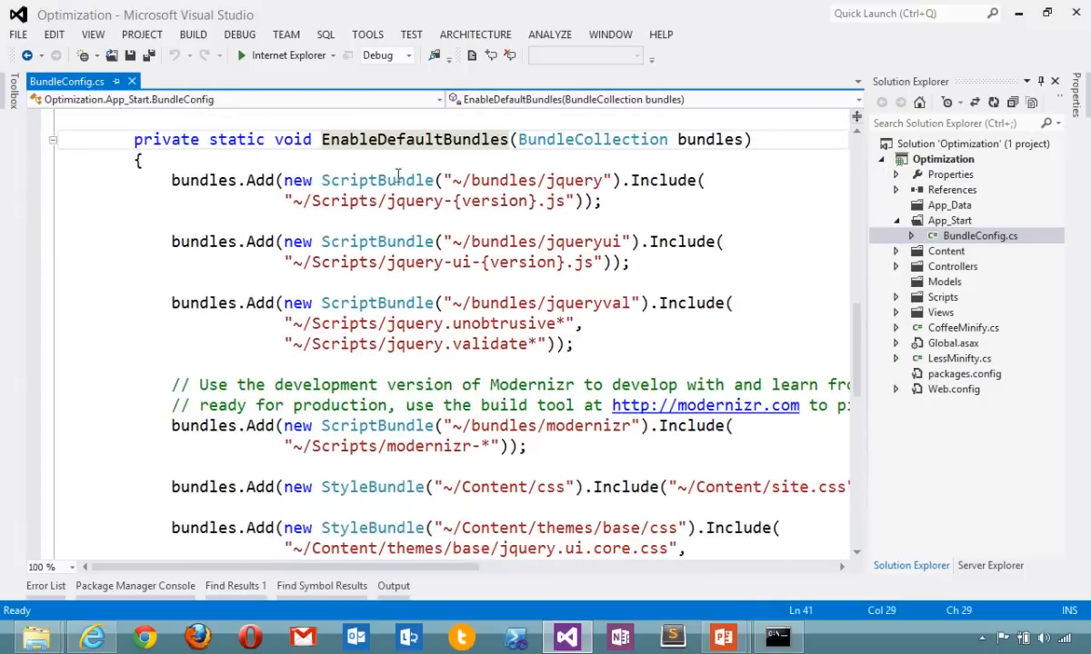
Highlight the ~/bundles/jquery path and the jqueryval bundle's included scripts while reviewing the defaults.
double_click(542, 180)
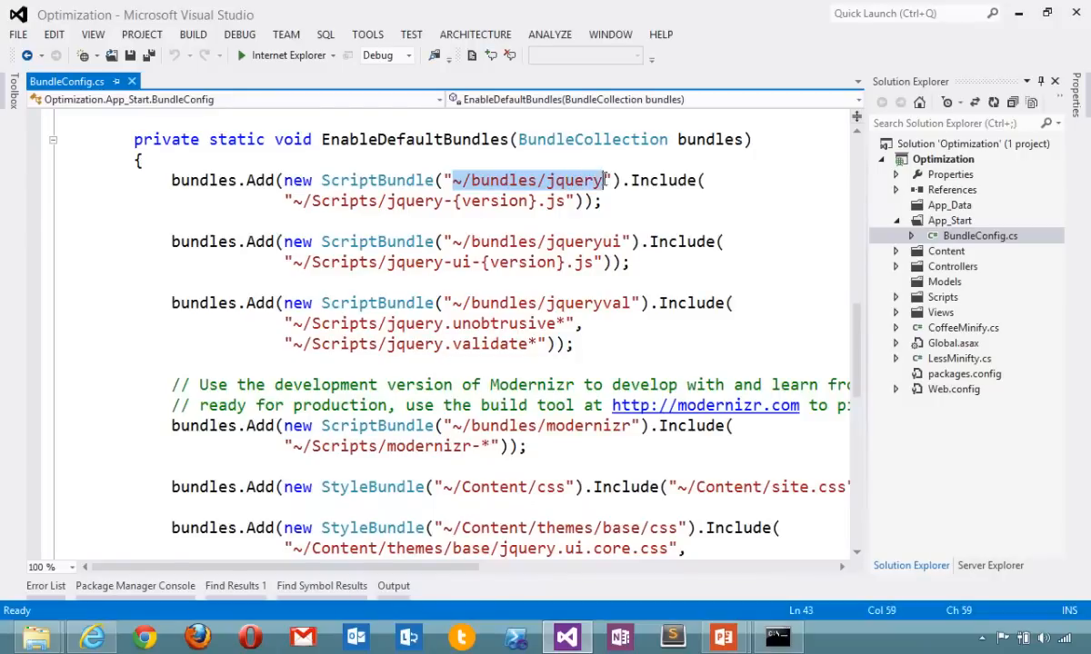
mouse_move(622, 226)
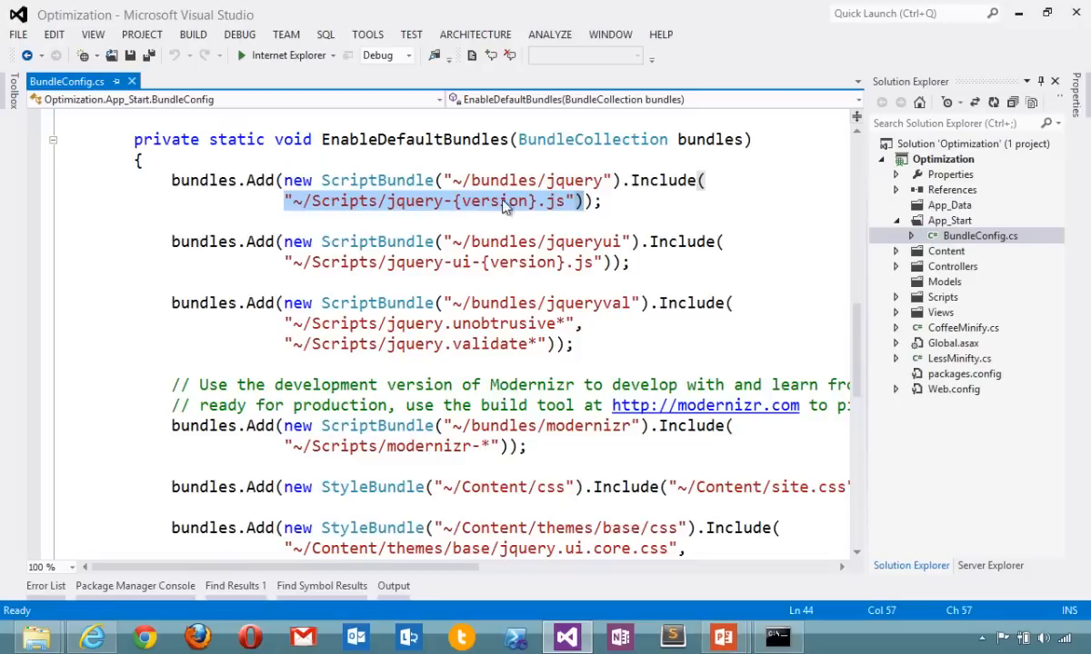
click(484, 302)
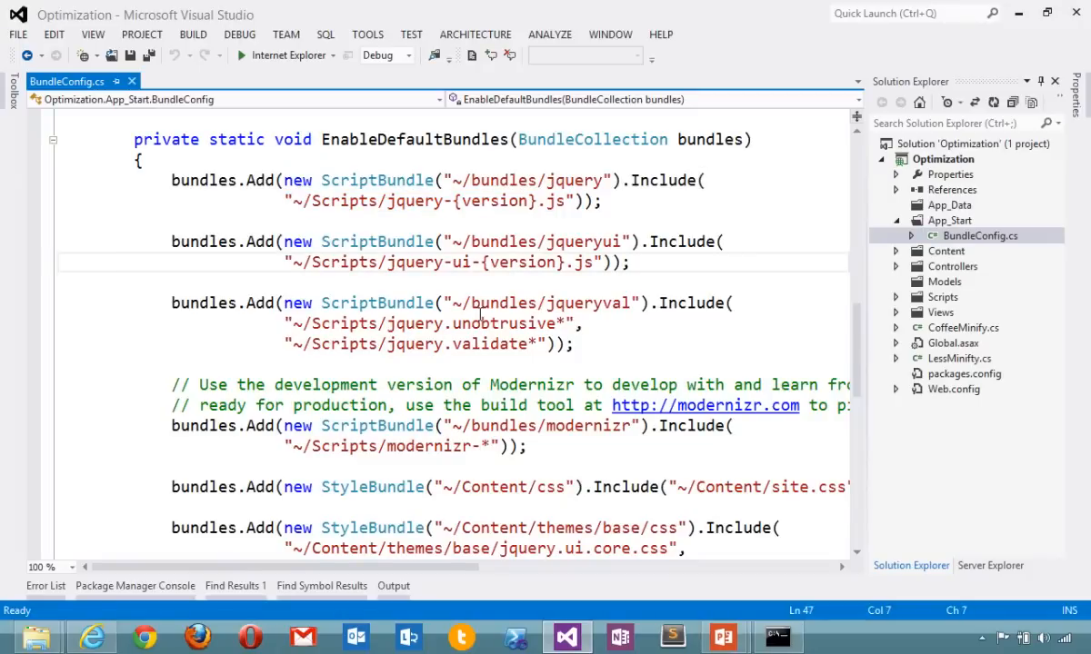
double_click(542, 301)
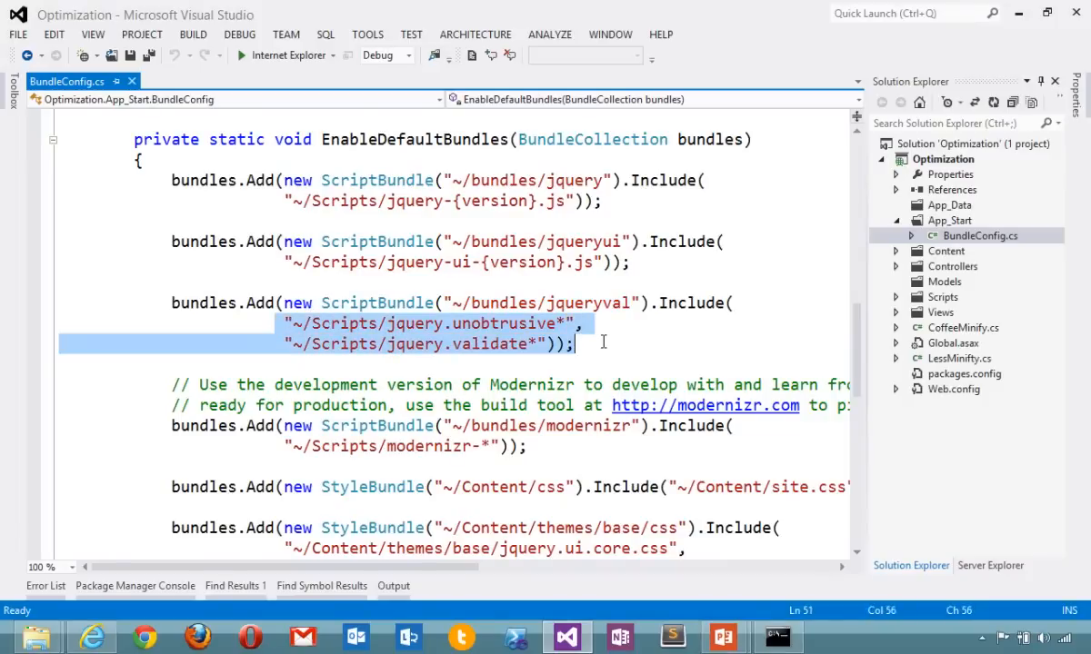
scroll(down, 3)
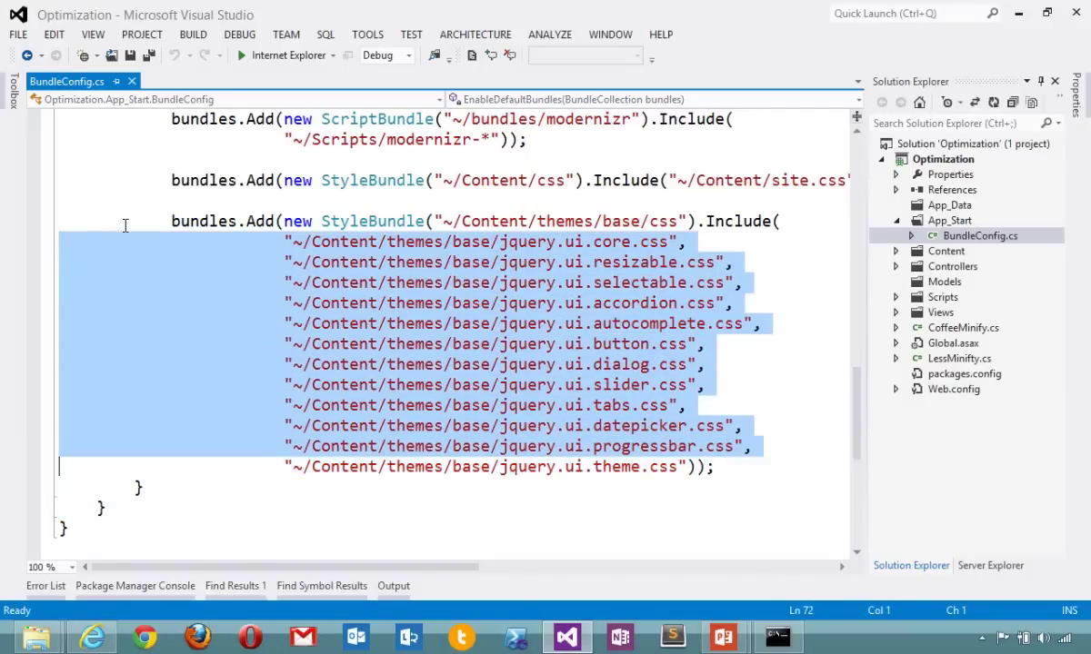
scroll(up, 3)
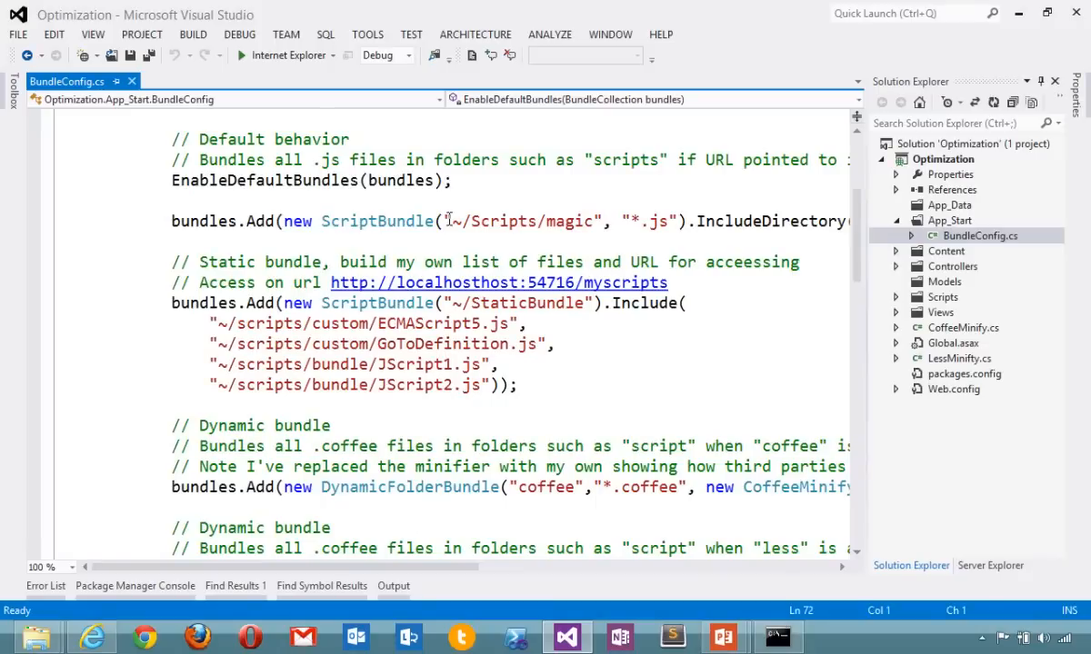
Highlight the ~/Scripts/magic route, then open JScript1.js from the Scripts bundle folder beside JScript2.js.
double_click(513, 222)
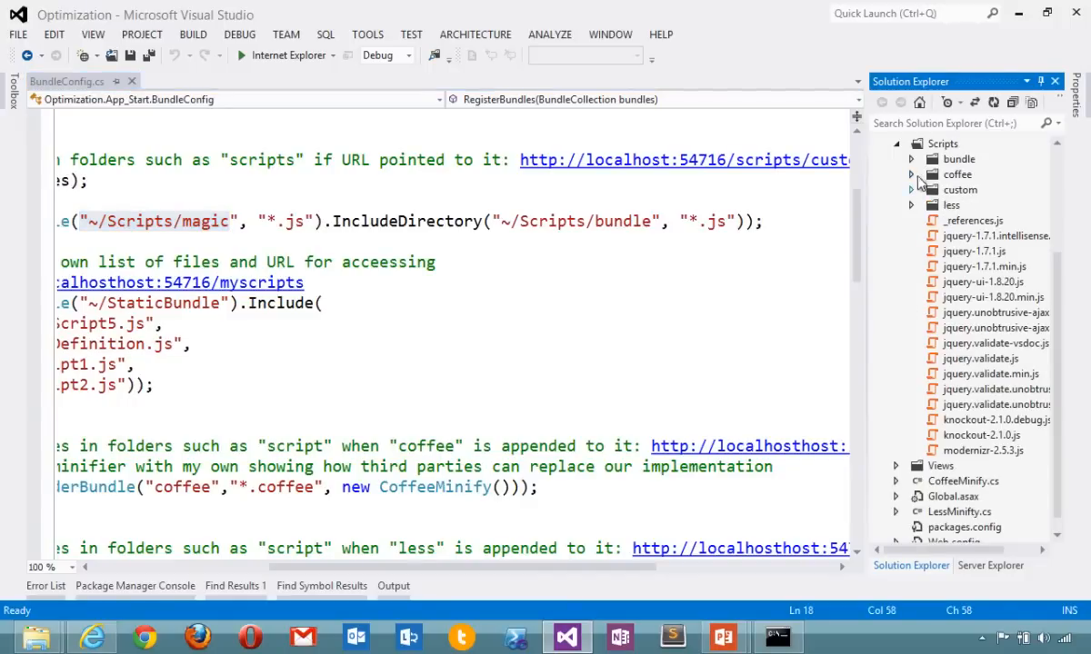
click(913, 159)
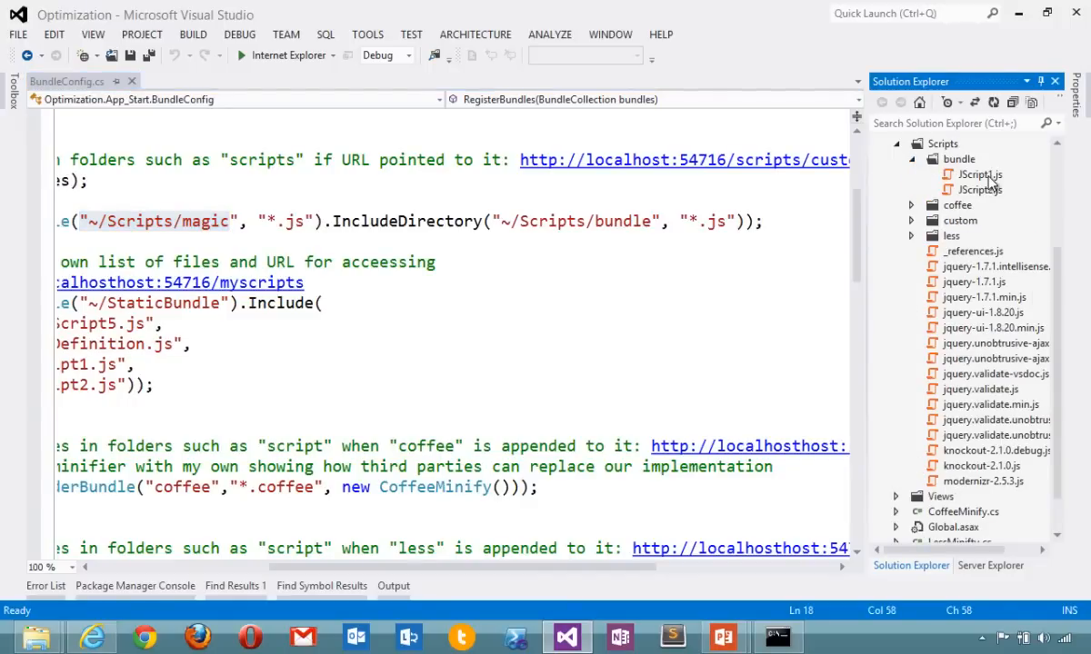
double_click(978, 175)
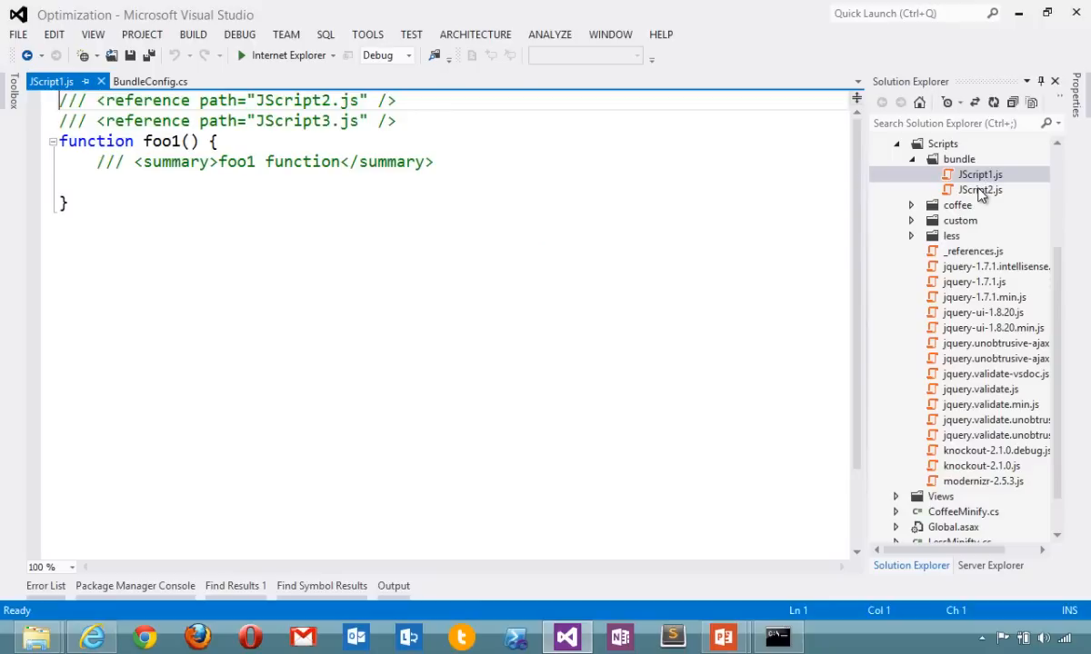
click(149, 80)
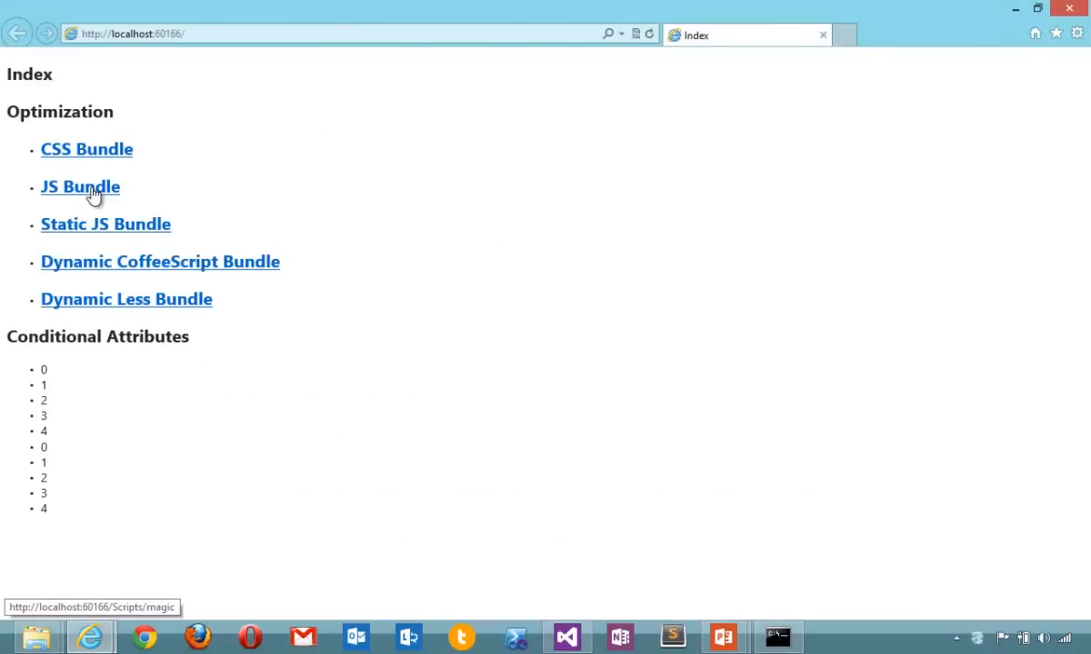
View the JS Bundle showing foo1 and foo2 combined and minified on one line.
click(80, 185)
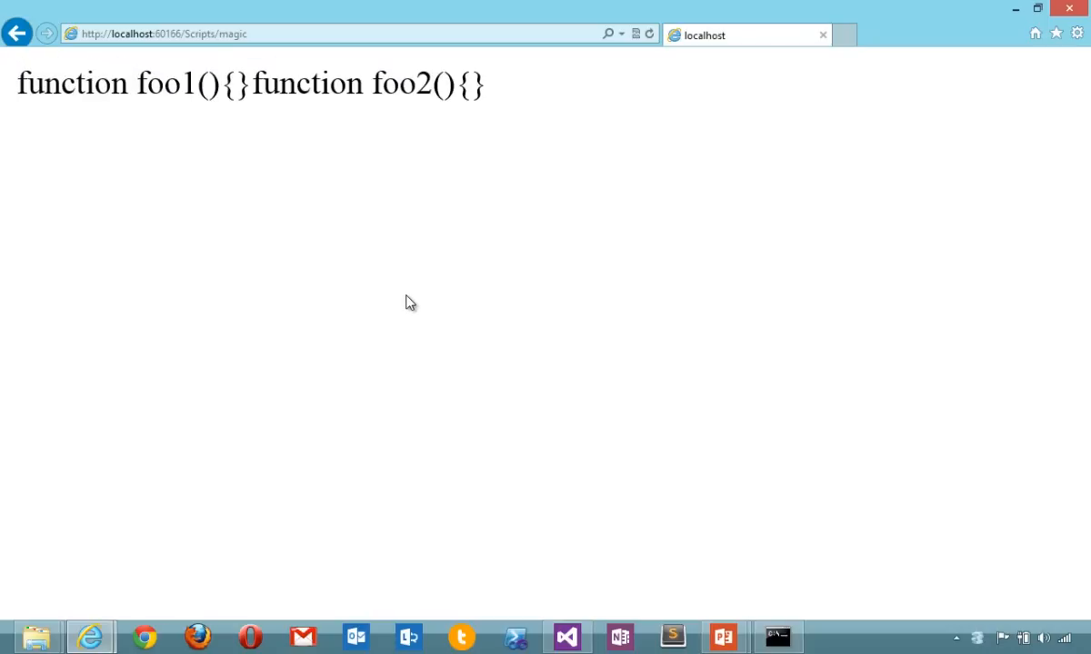
mouse_move(498, 240)
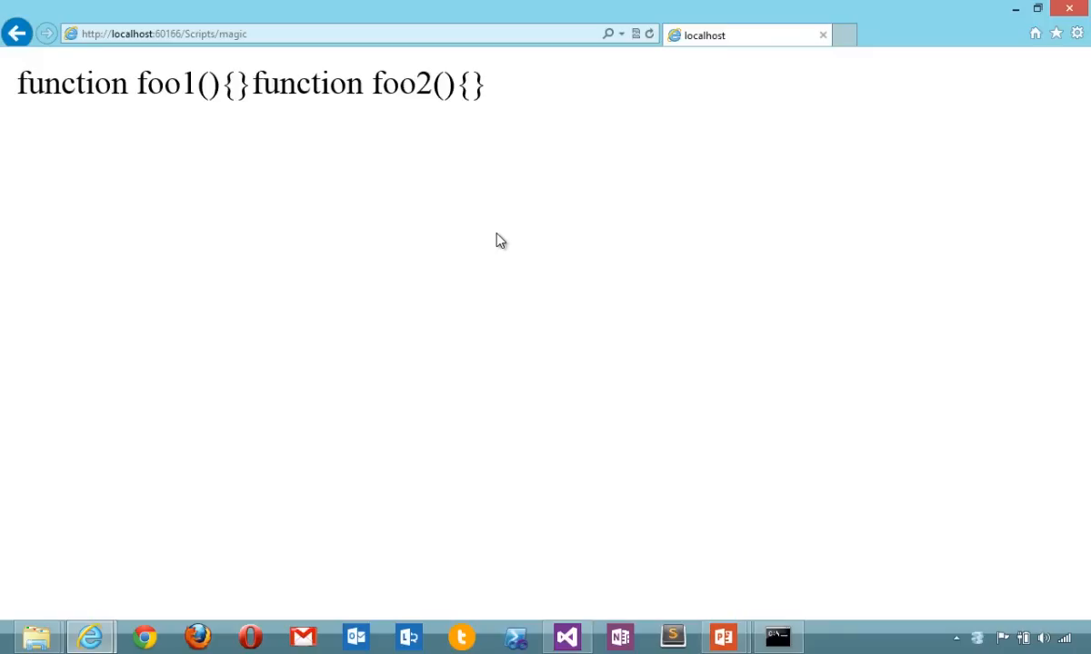
mouse_move(831, 101)
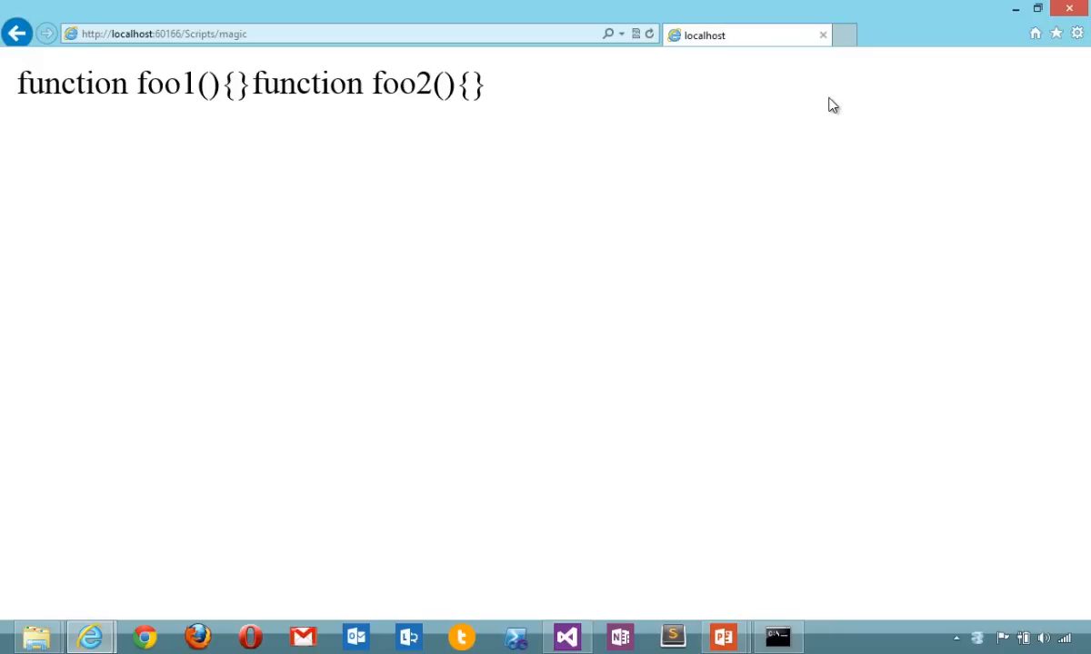
click(567, 637)
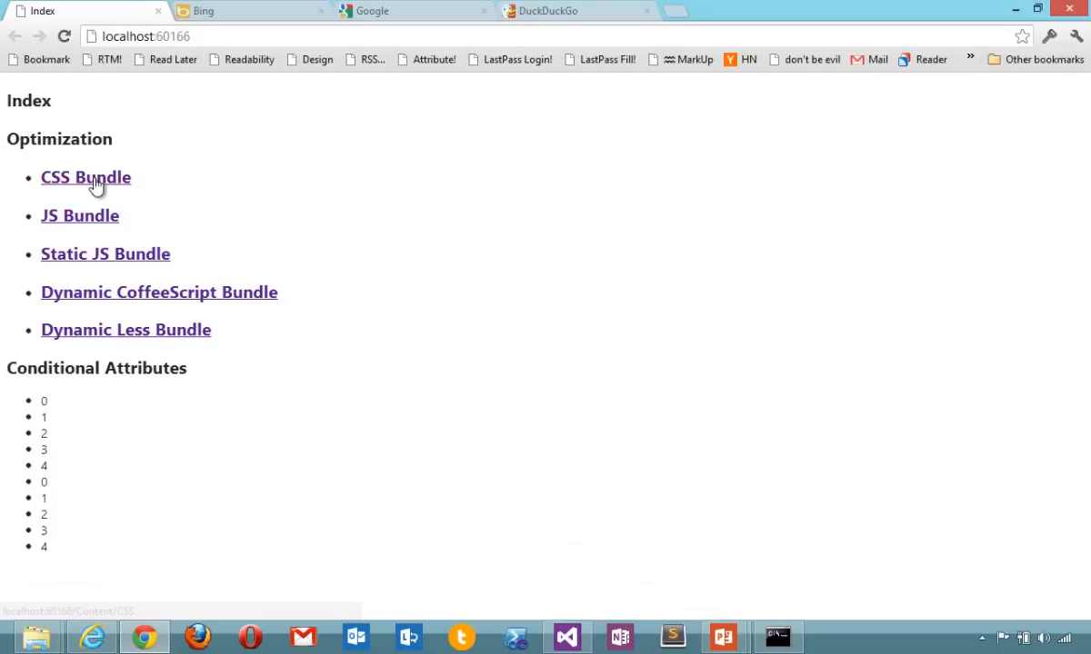
View the CSS Bundle at /Content/CSS delivered as one minified stylesheet block.
click(86, 178)
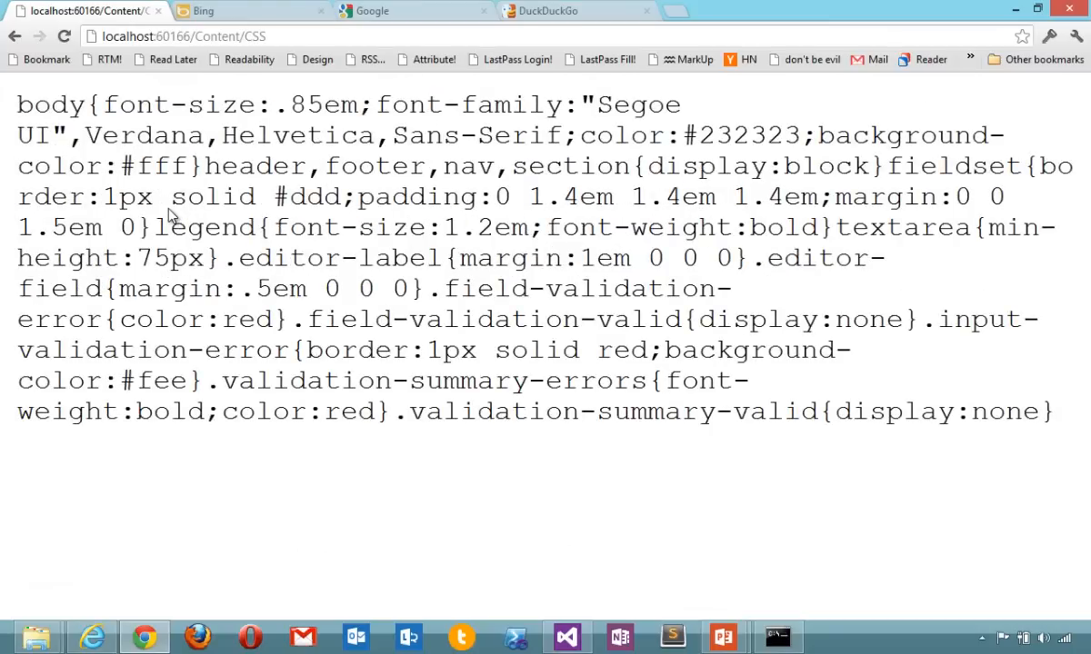
mouse_move(1071, 11)
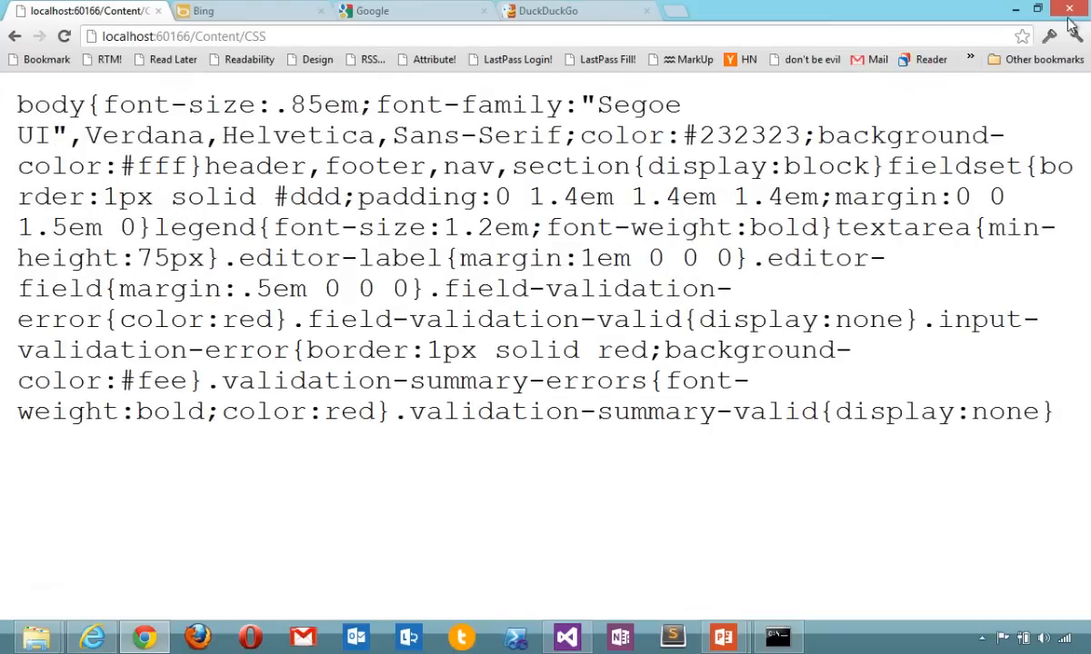
click(566, 637)
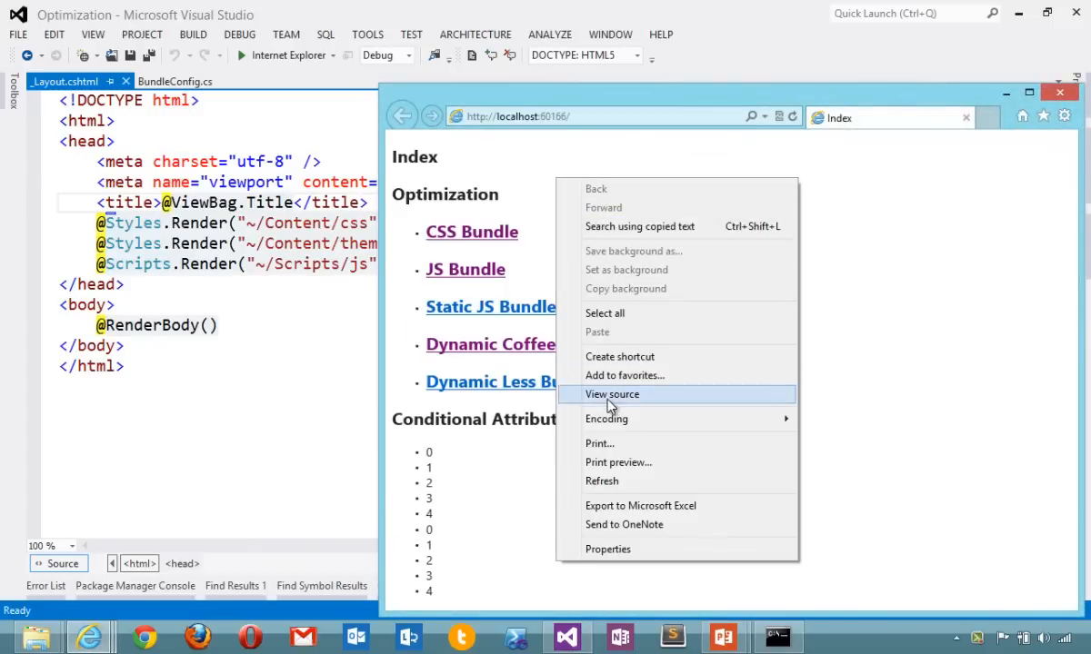
View the source of the running site's Index page to see how bundles are referenced.
click(611, 394)
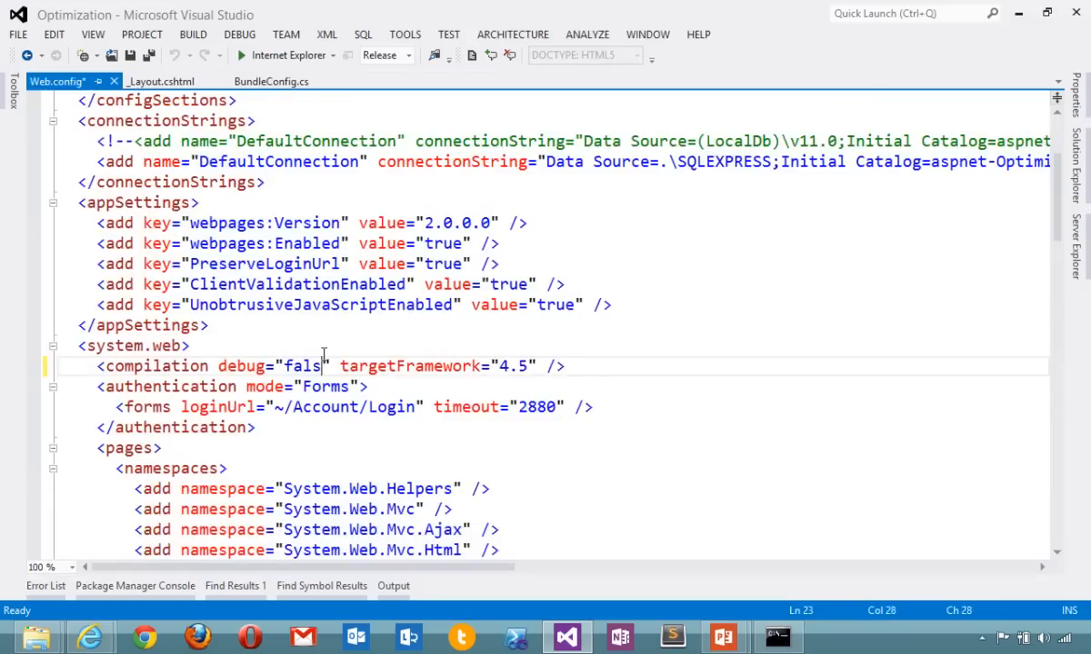
Set compilation debug="false" in Web.config and return to BundleConfig.cs.
text(e)
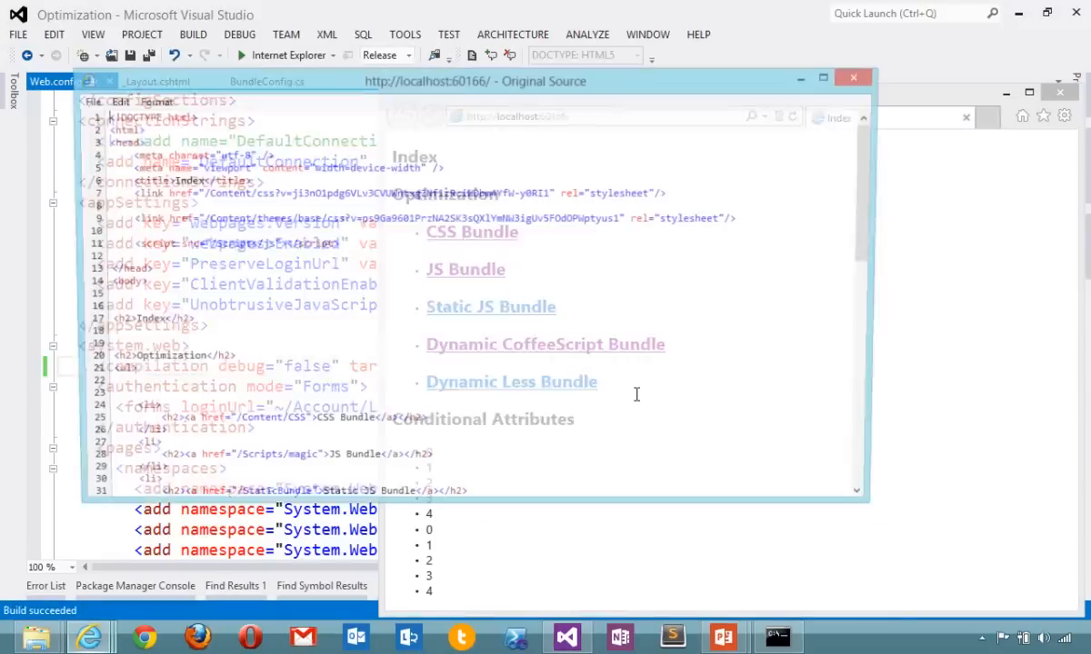
click(154, 80)
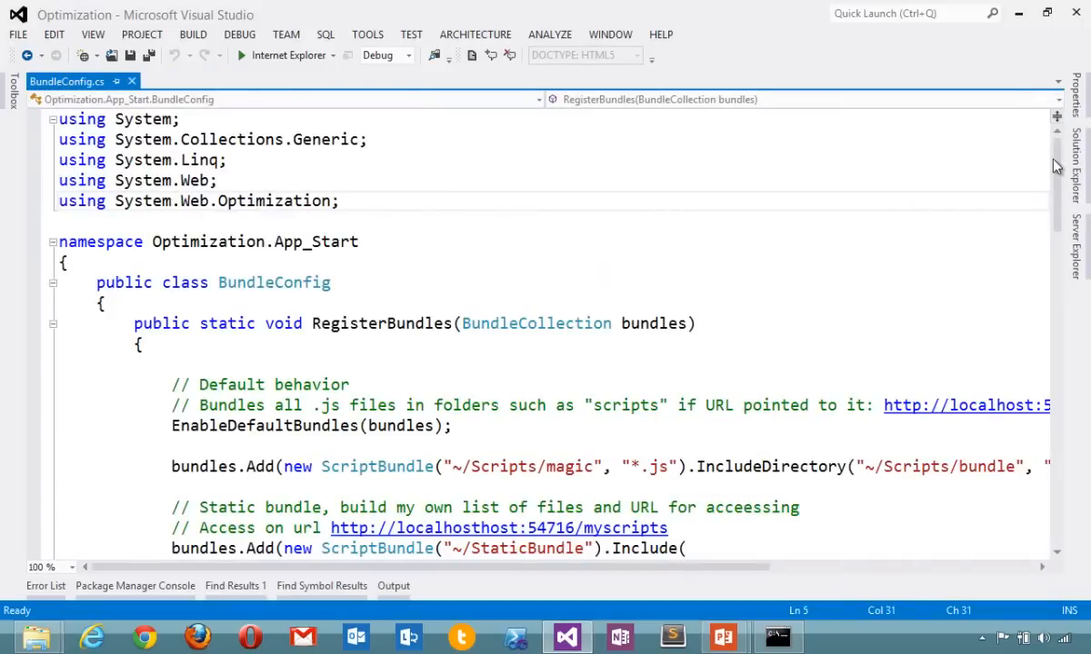
Scroll to the static, CoffeeScript and LESS bundles and go to the CoffeeMinify class definition.
scroll(down, 3)
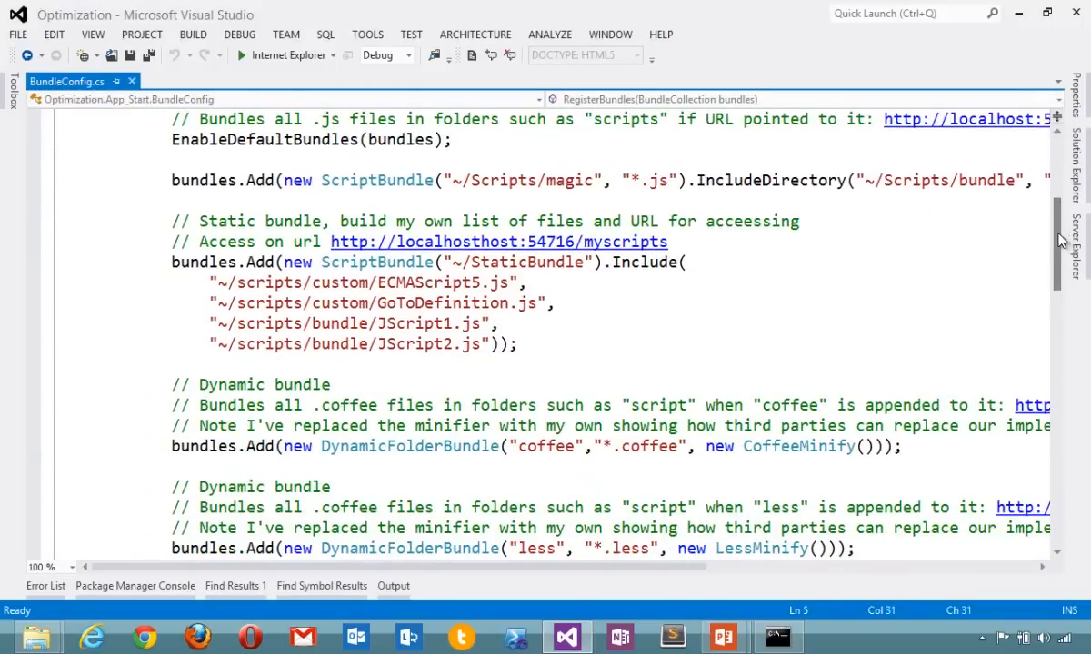
scroll(down, 3)
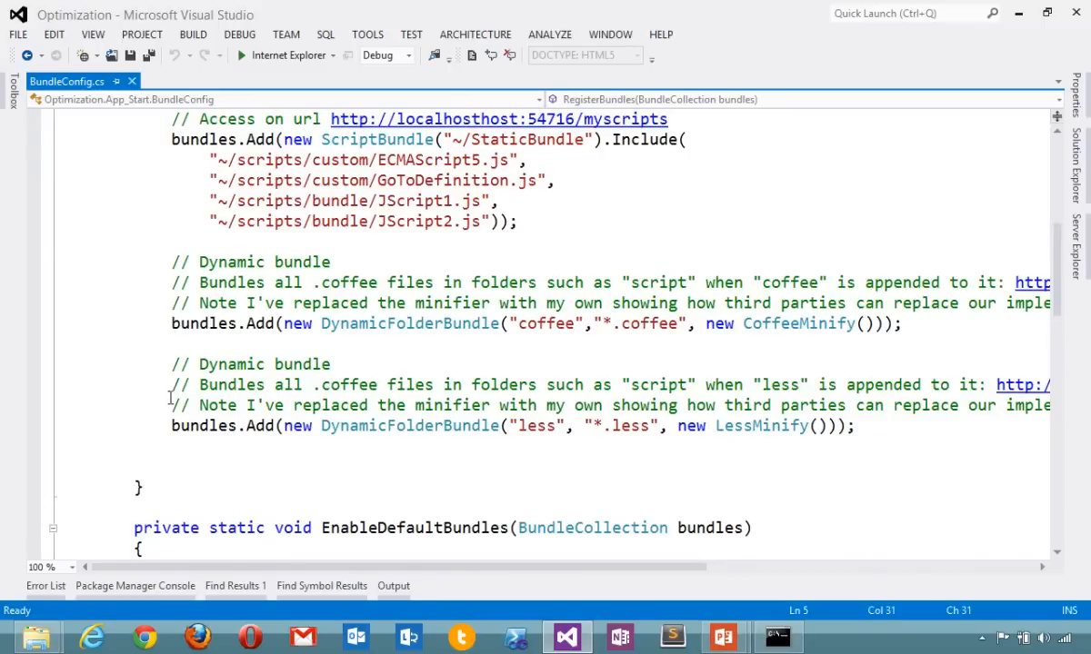
mouse_move(408, 324)
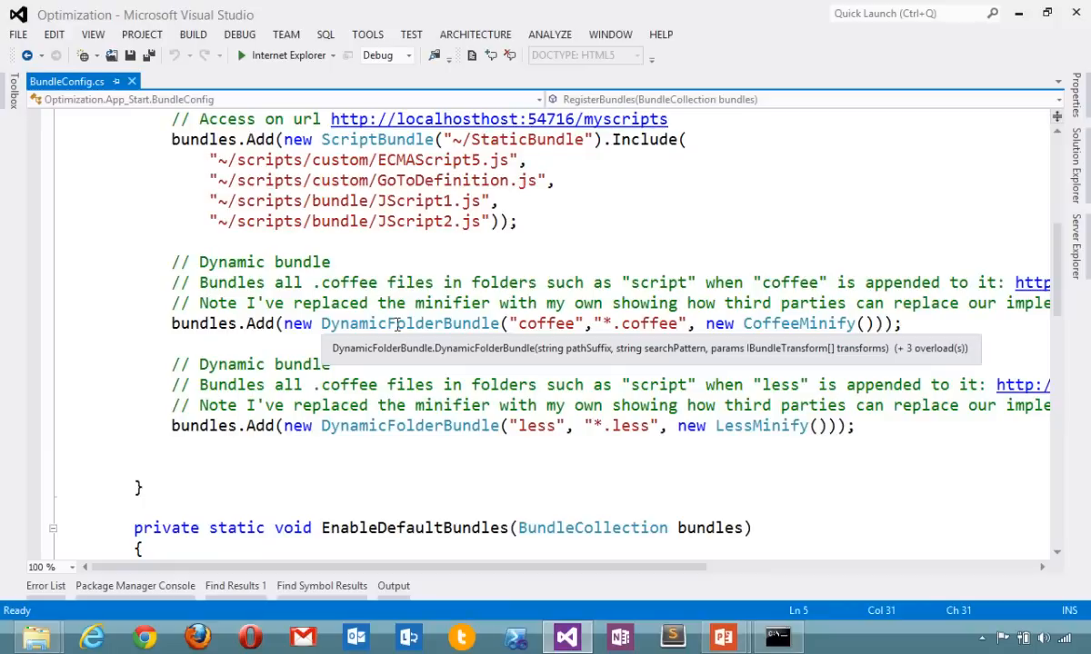
mouse_move(798, 323)
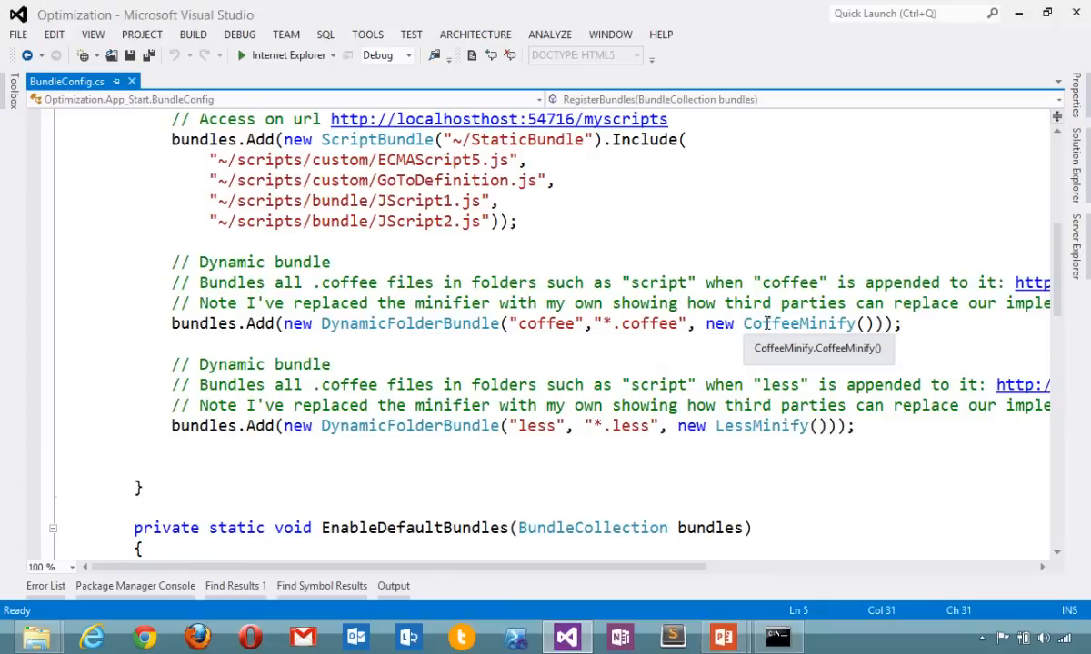
right_click(798, 324)
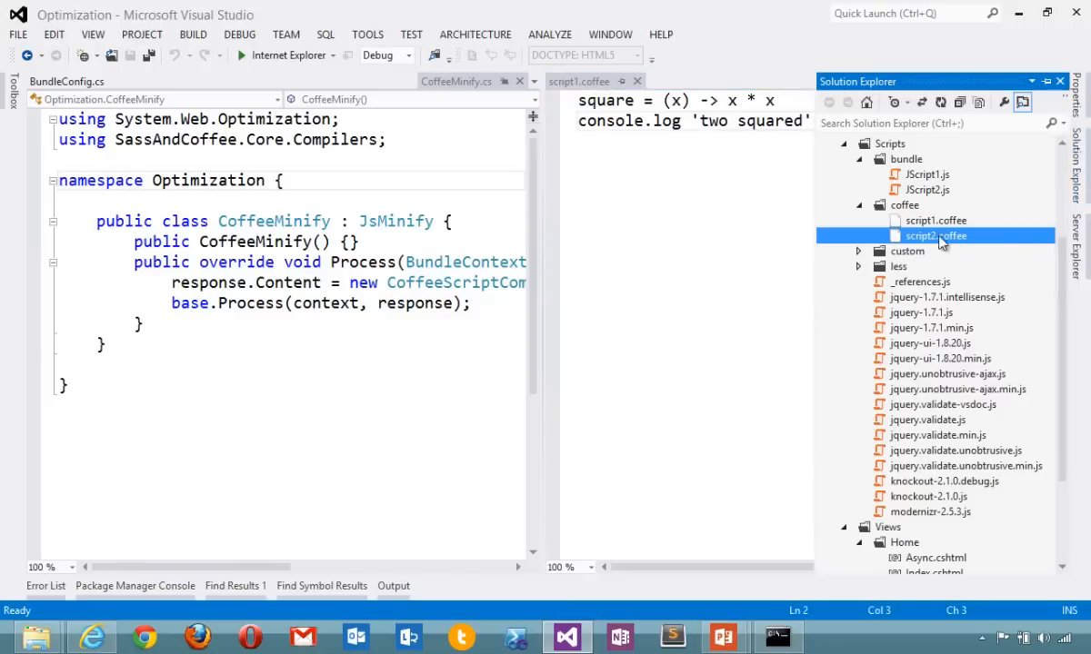
Open script2.coffee from the coffee folder beside CoffeeMinify.cs.
double_click(934, 237)
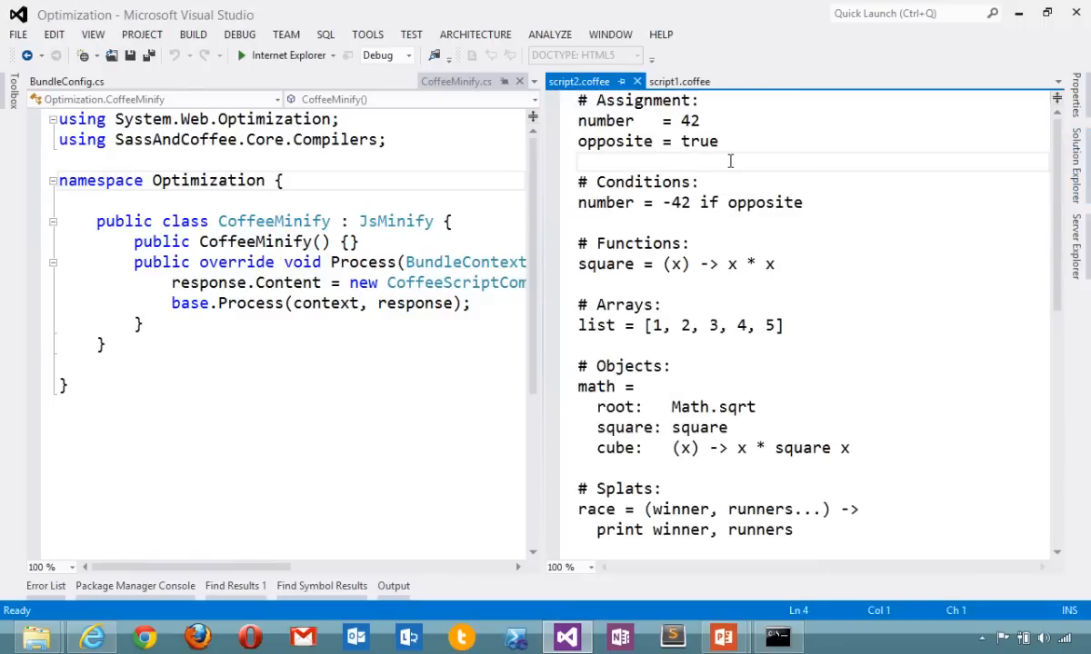
scroll(down, 3)
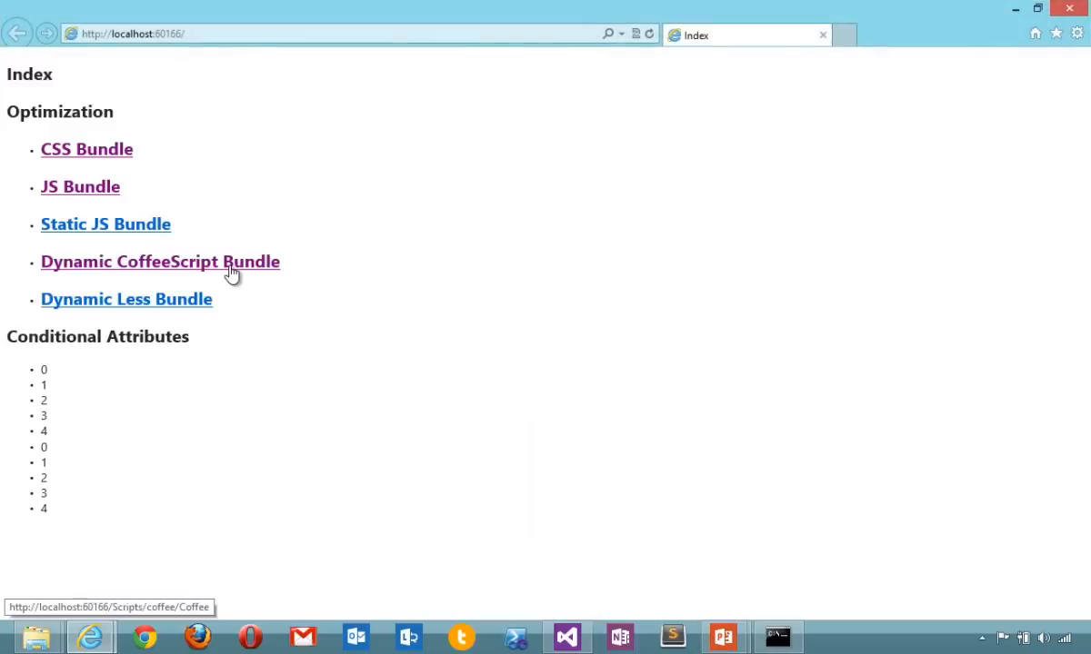
Open the Dynamic CoffeeScript Bundle link from the Index page.
click(160, 262)
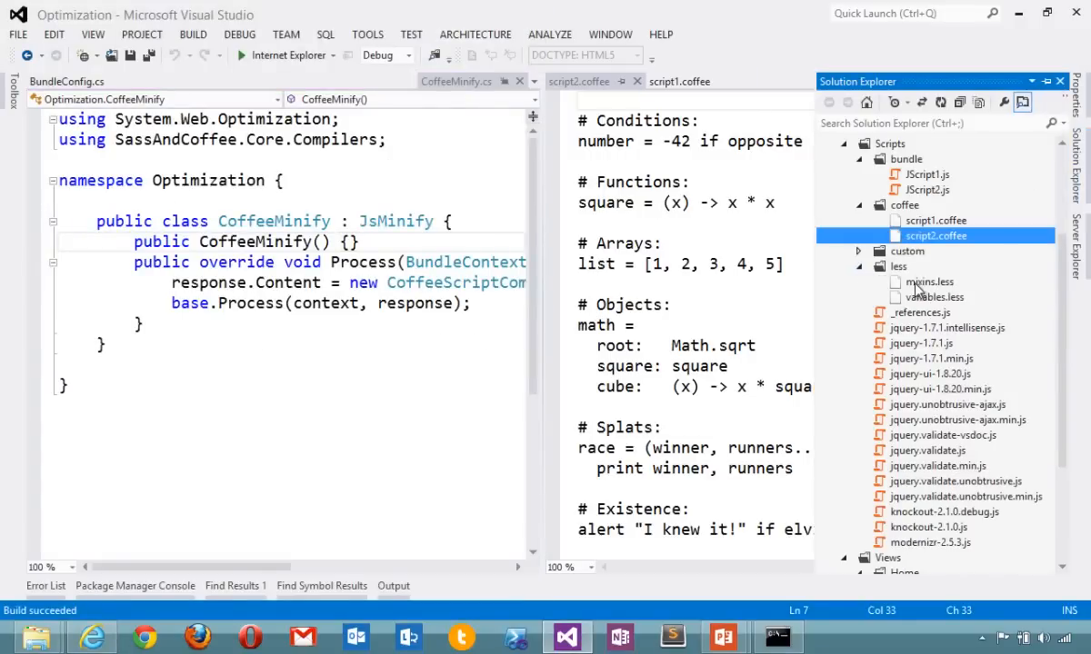
Close the CoffeeScript and CoffeeMinify tabs so only BundleConfig.cs stays open.
double_click(929, 281)
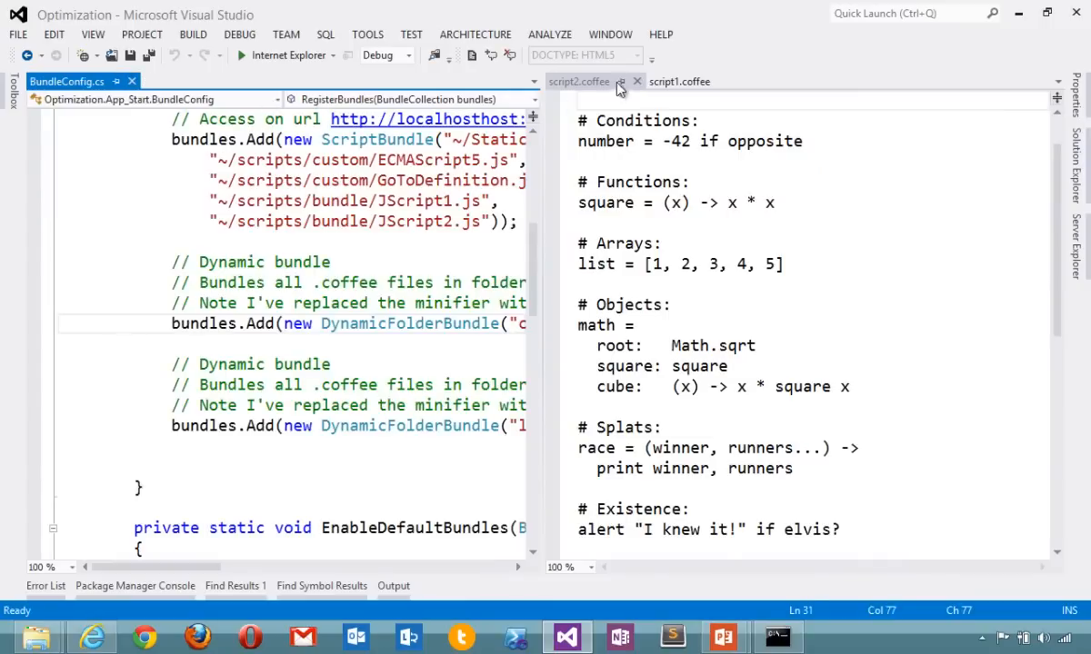
click(636, 80)
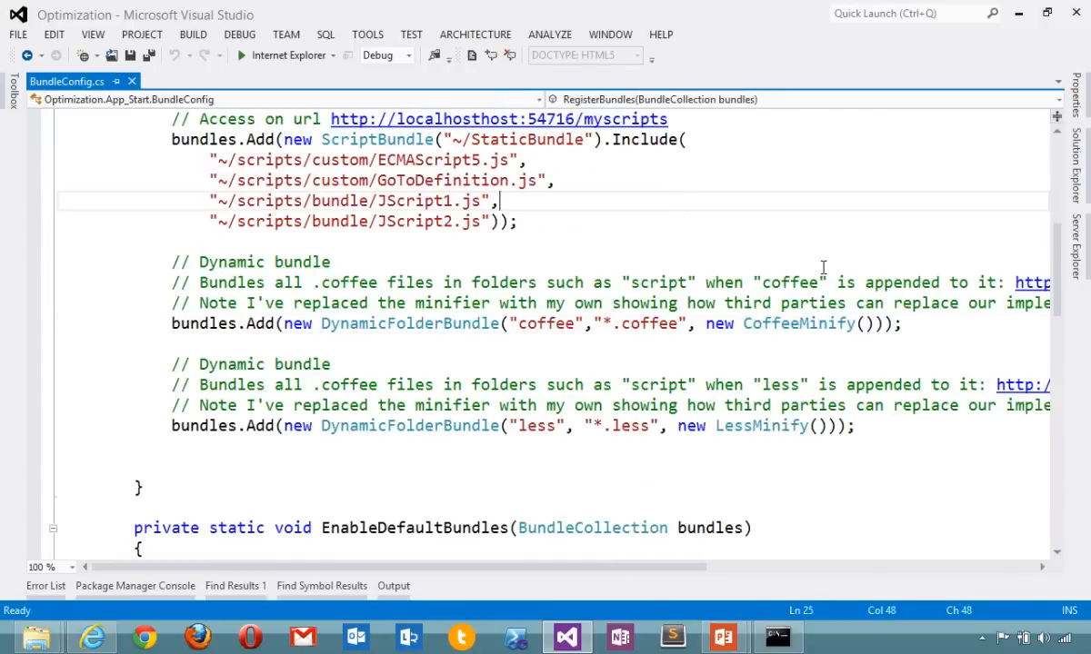